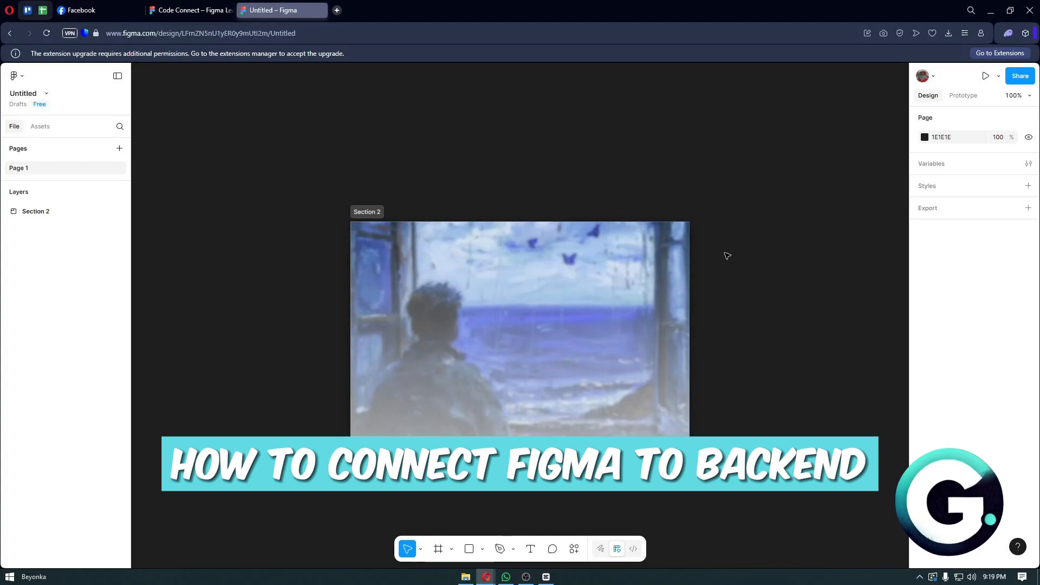
{"action": "mouse_move", "coordinate": [602, 253]}
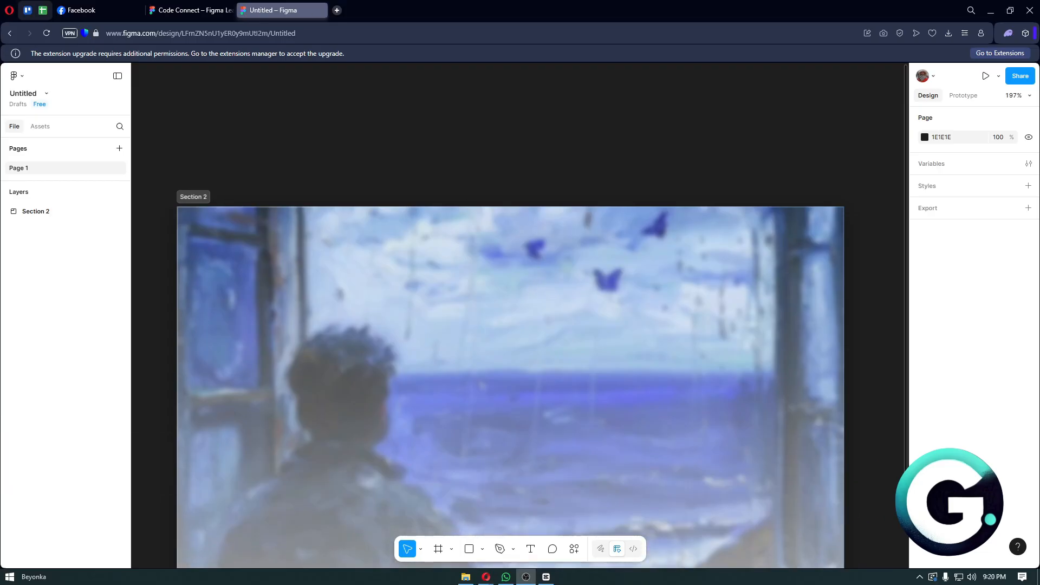
Switch to the Code Connect article and read through its Overview, supported frameworks and privacy sections
{"action": "scroll", "scroll_direction": "down", "scroll_amount": 3}
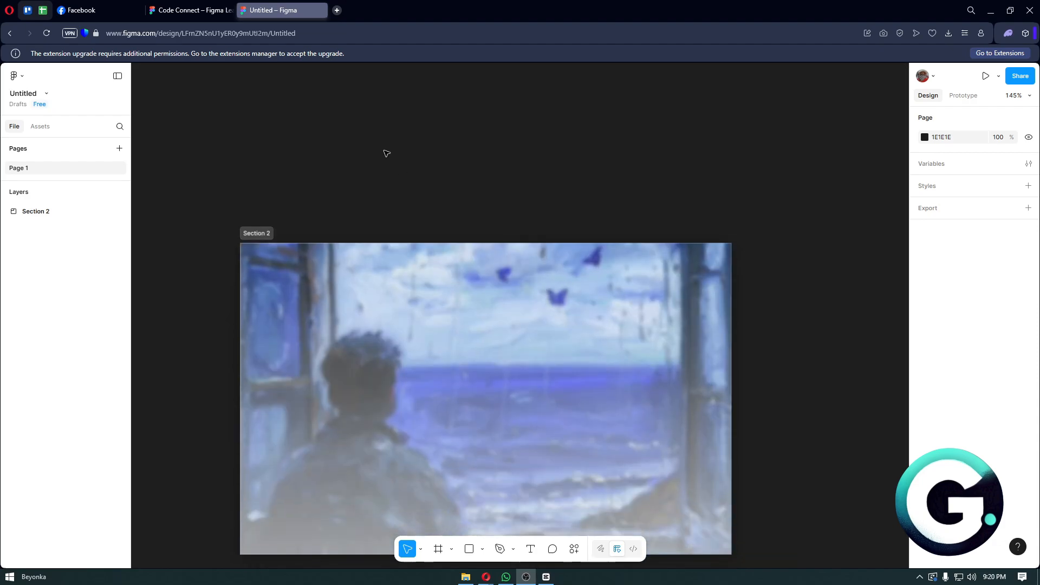
{"action": "left_click", "coordinate": [188, 9]}
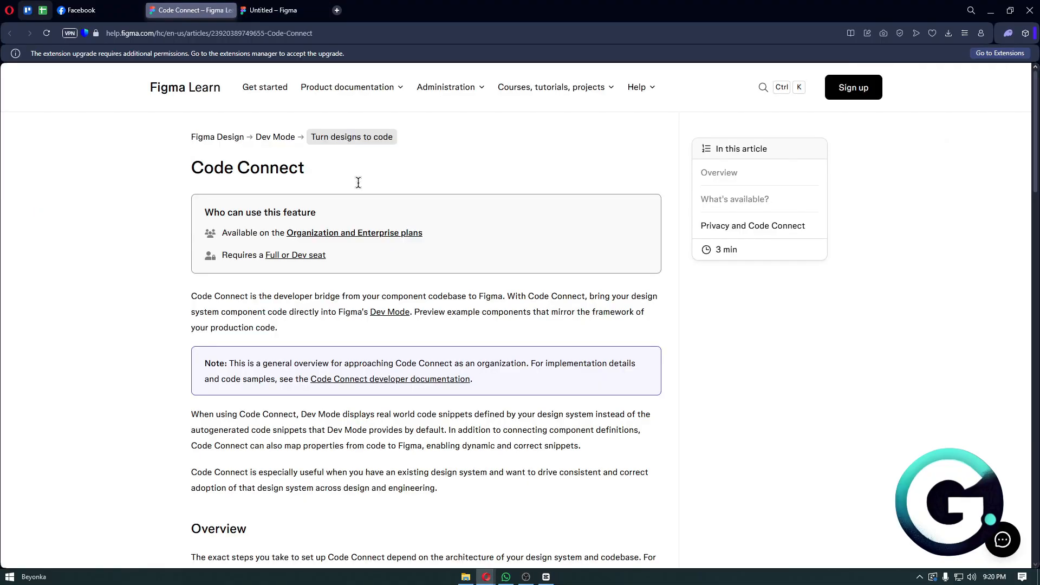
{"action": "mouse_move", "coordinate": [222, 157]}
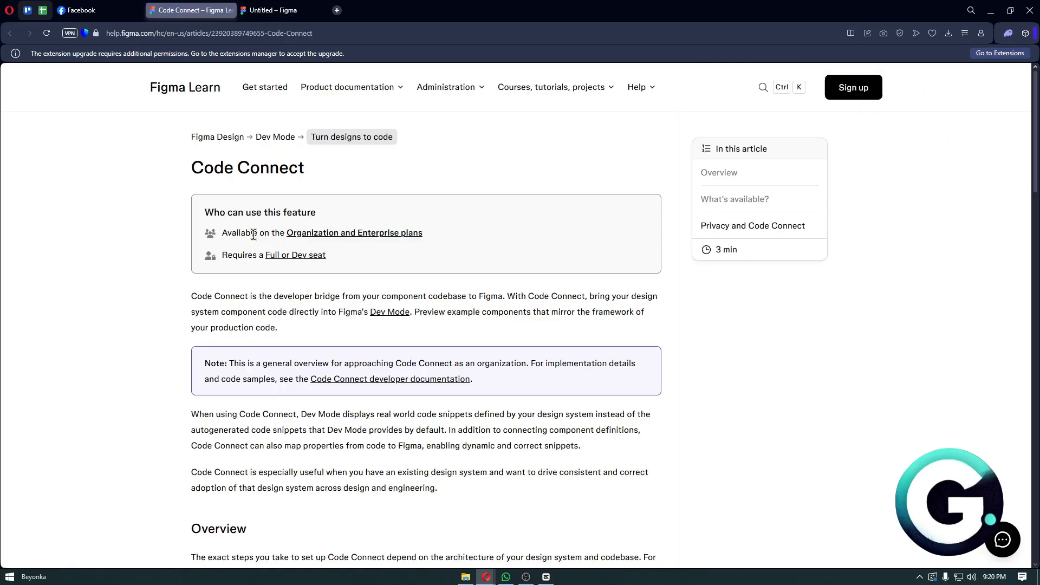
{"action": "scroll", "scroll_direction": "down", "scroll_amount": 3}
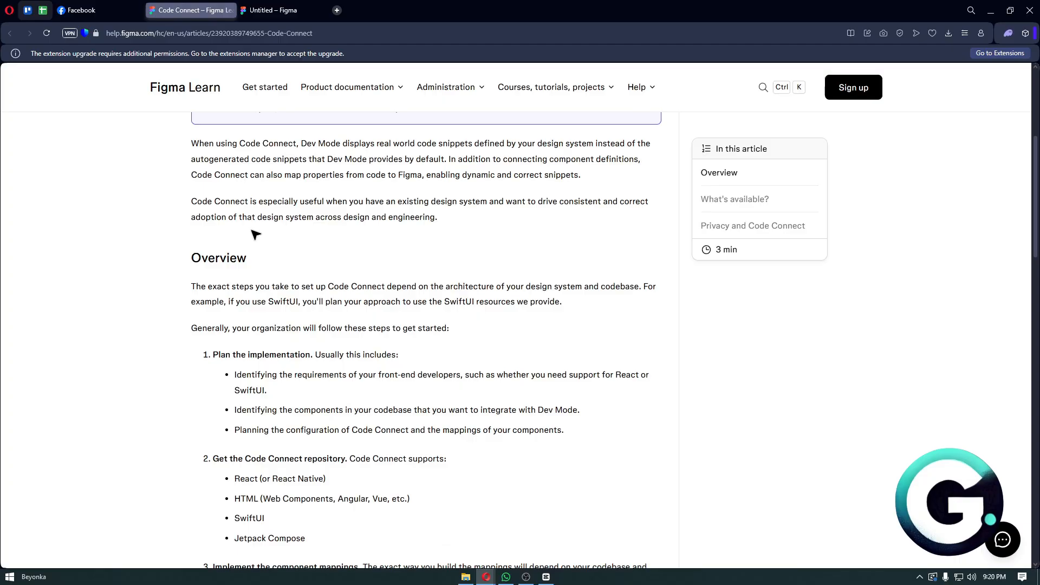
{"action": "scroll", "scroll_direction": "down", "scroll_amount": 3}
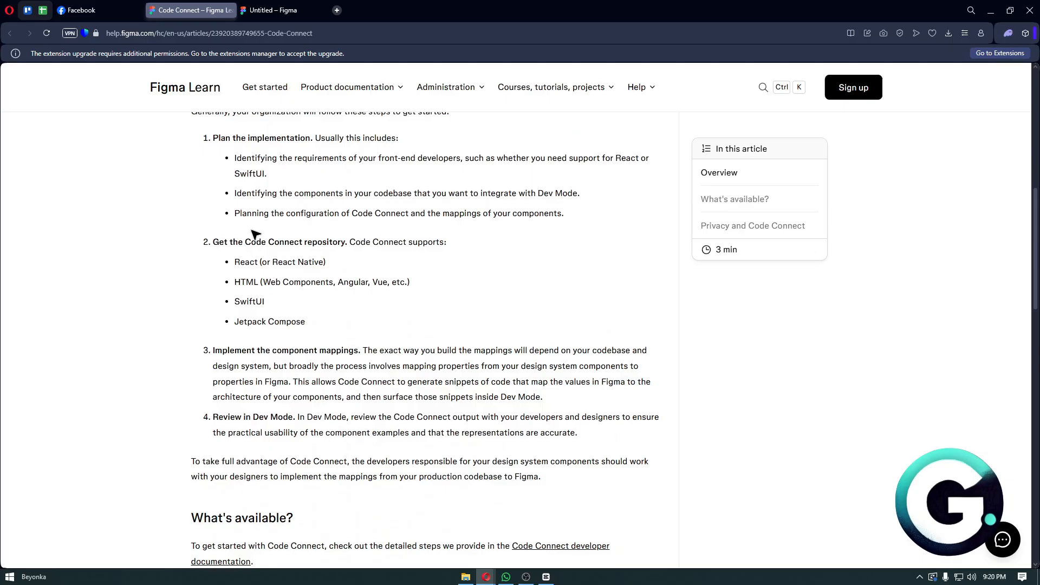
{"action": "scroll", "scroll_direction": "down", "scroll_amount": 3}
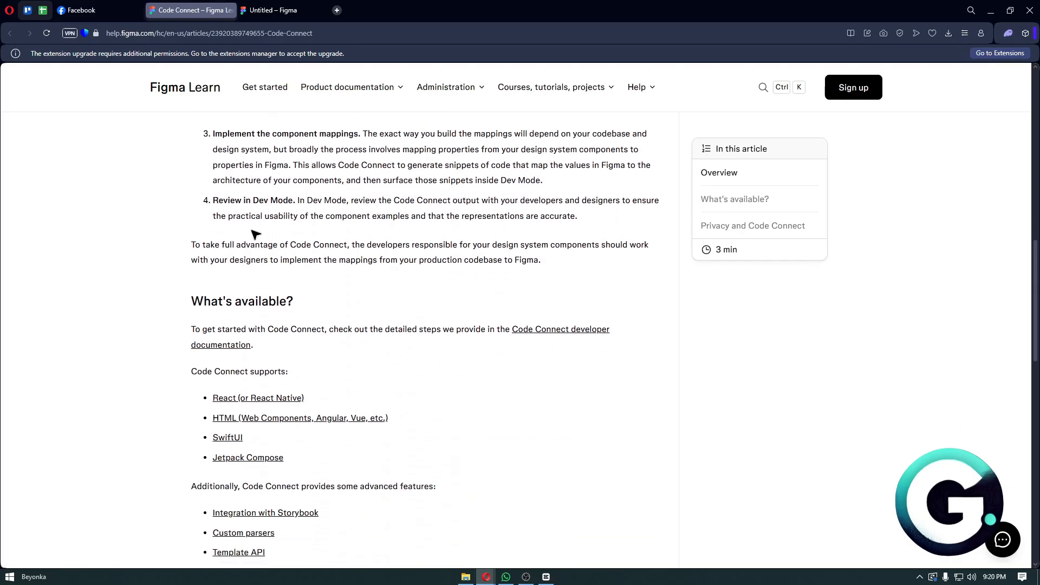
{"action": "scroll", "scroll_direction": "down", "scroll_amount": 3}
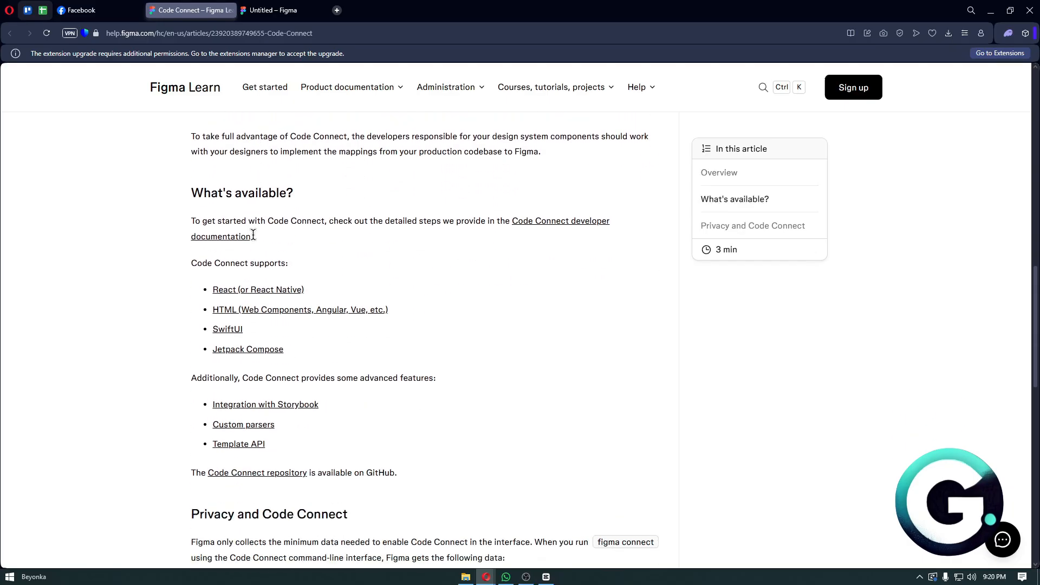
{"action": "scroll", "scroll_direction": "down", "scroll_amount": 3}
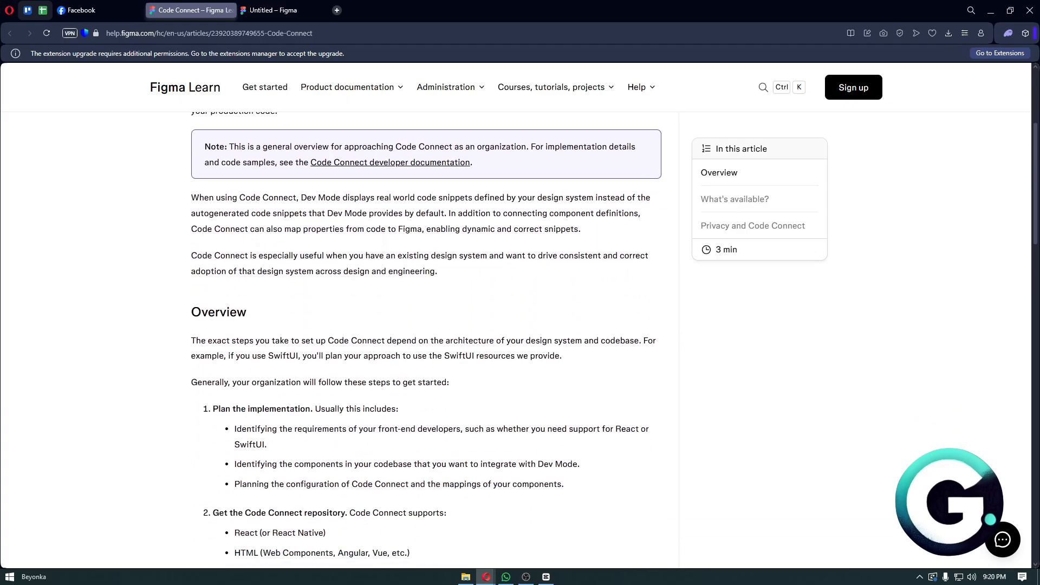
{"action": "scroll", "scroll_direction": "down", "scroll_amount": 3}
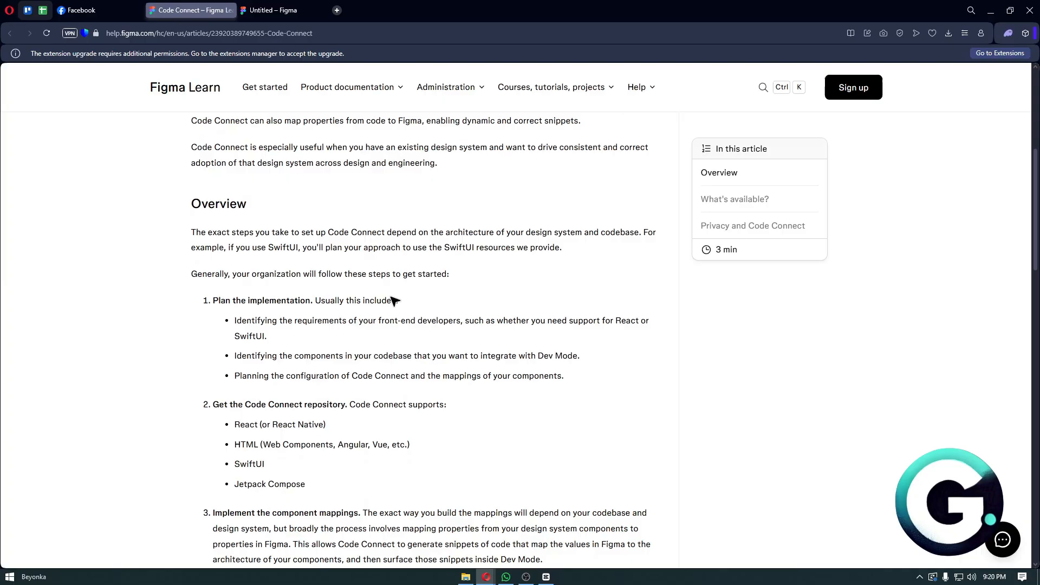
{"action": "scroll", "scroll_direction": "down", "scroll_amount": 3}
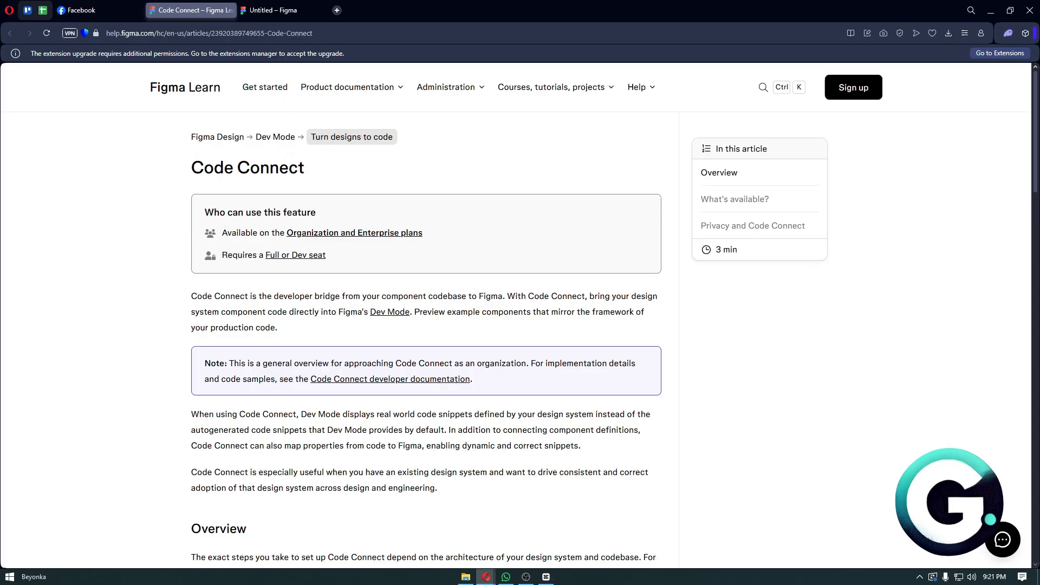
{"action": "scroll", "scroll_direction": "down", "scroll_amount": 3}
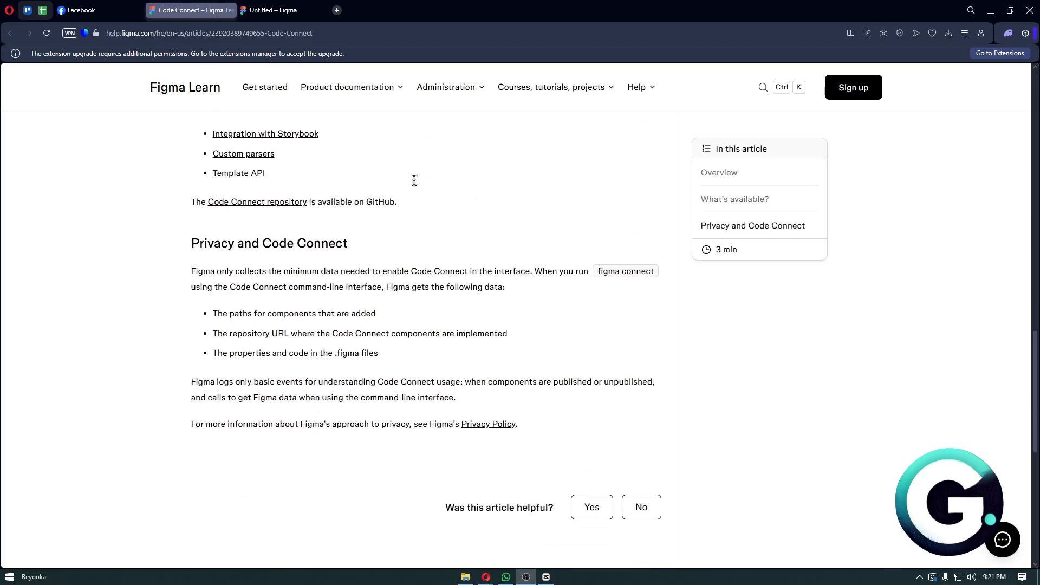
{"action": "scroll", "scroll_direction": "down", "scroll_amount": 3}
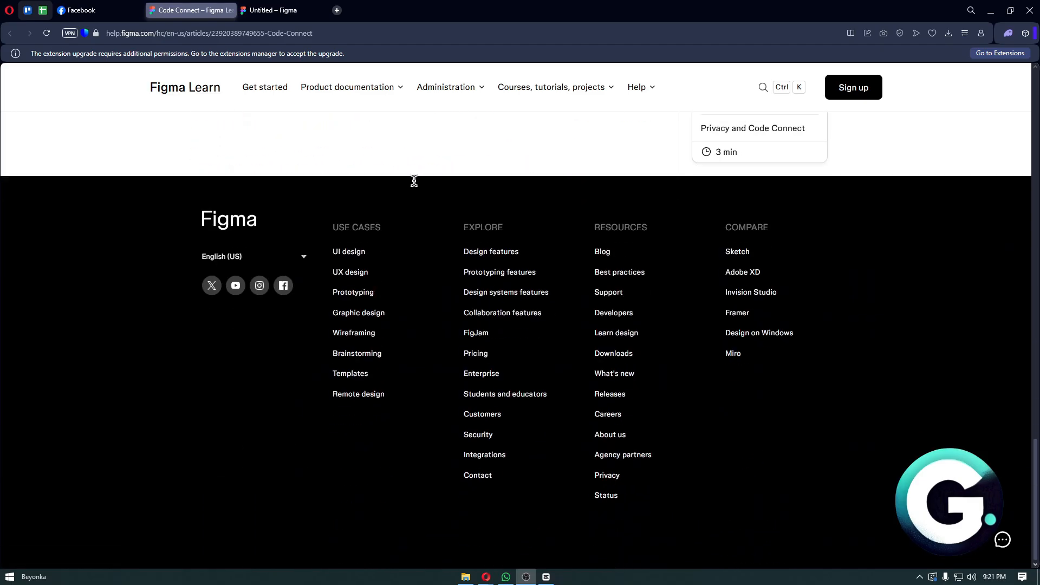